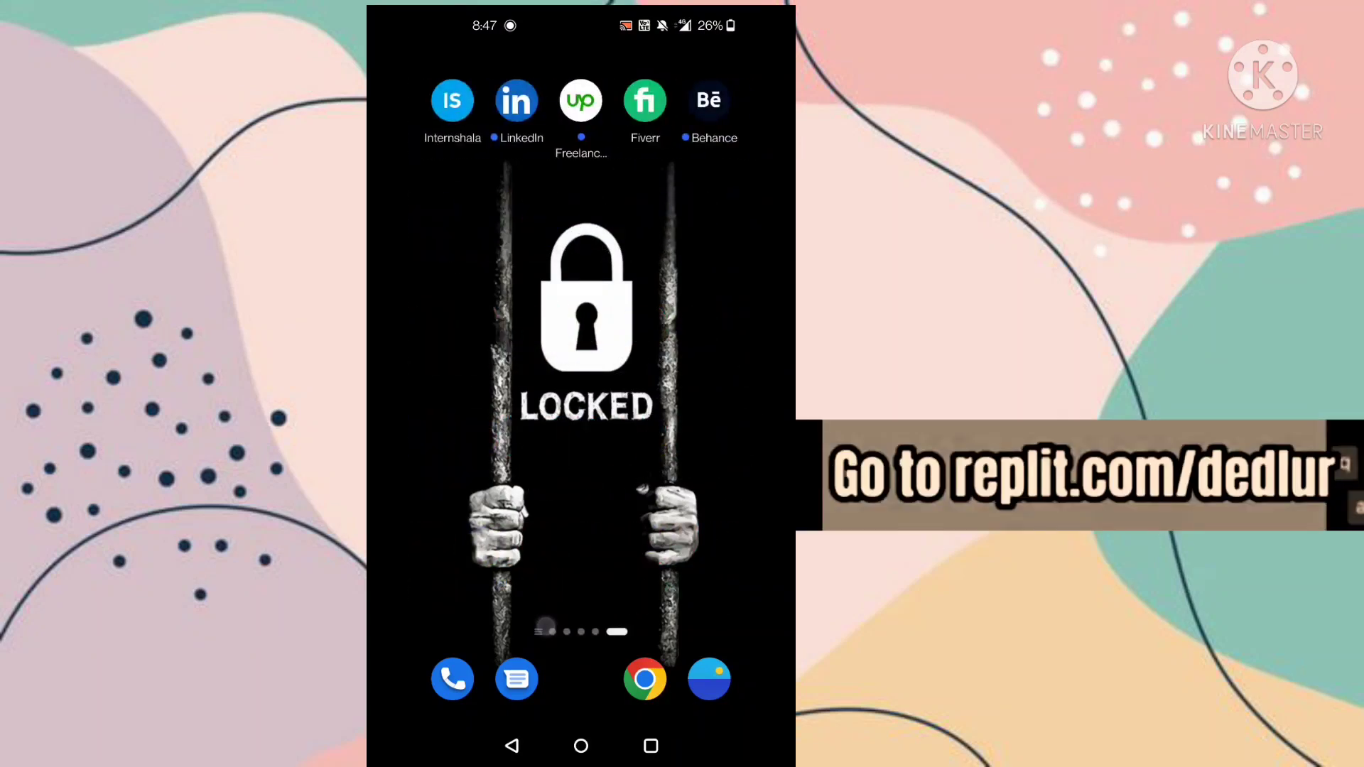
Step: Swipe the home screen toward the dock page holding the Chrome icon
{"action": "scroll", "scroll_direction": "left", "scroll_amount": 3}
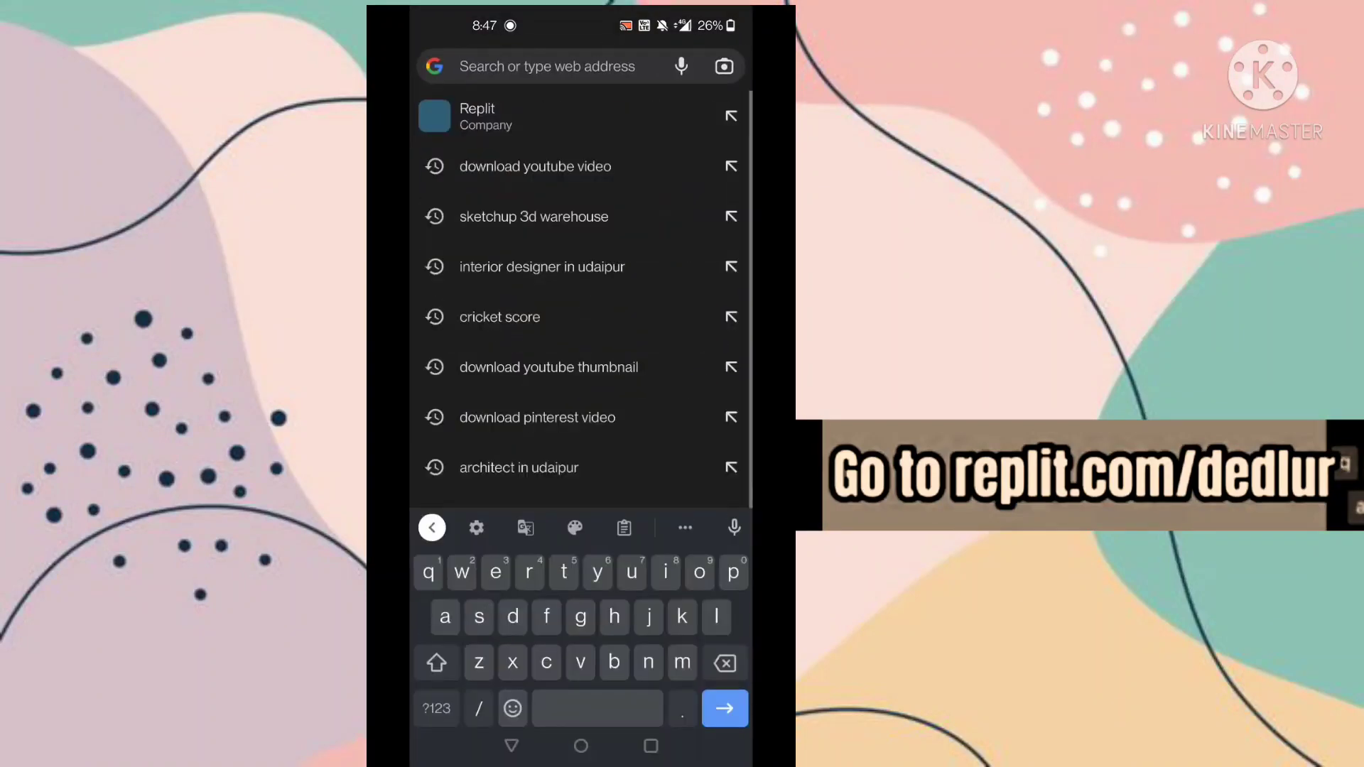
Step: Search Google for 'replit' and open the Replit website result
{"action": "type", "text": "replit"}
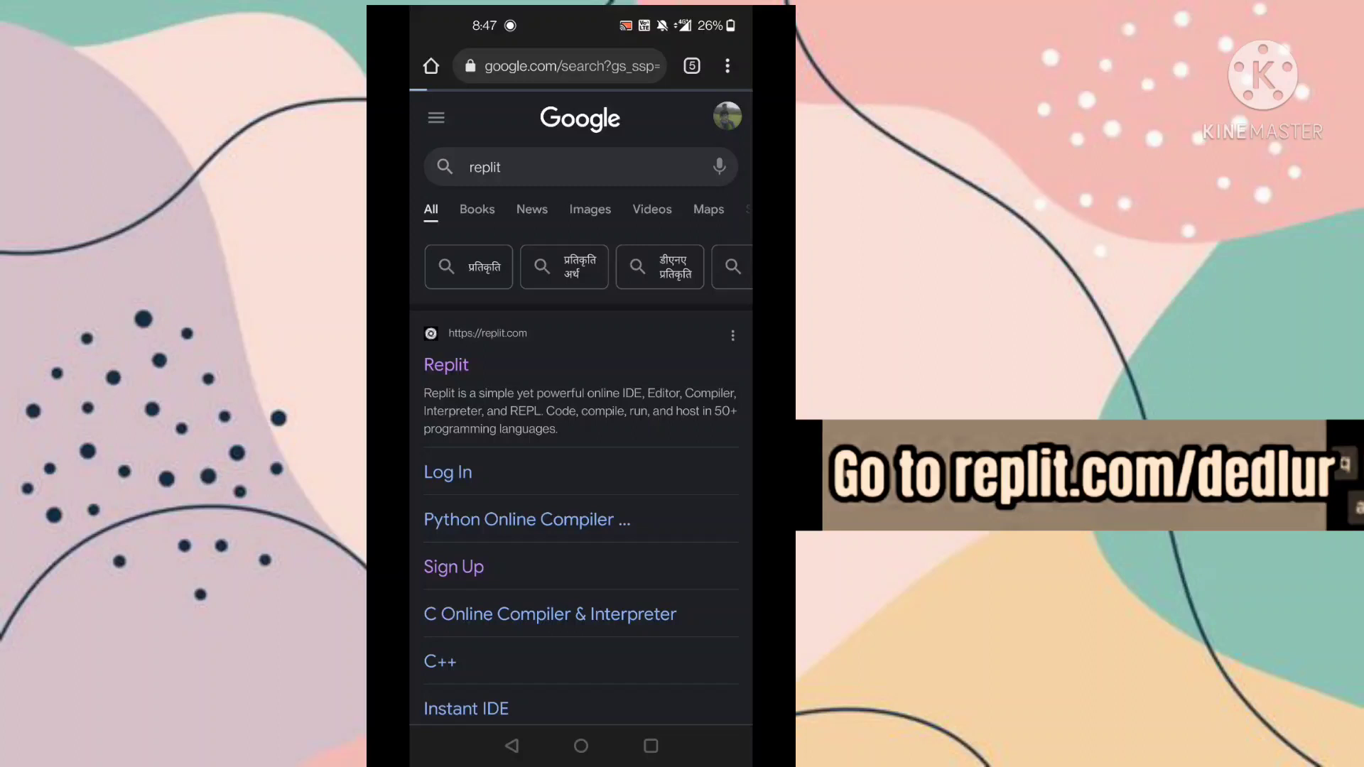
{"action": "left_click", "coordinate": [444, 365]}
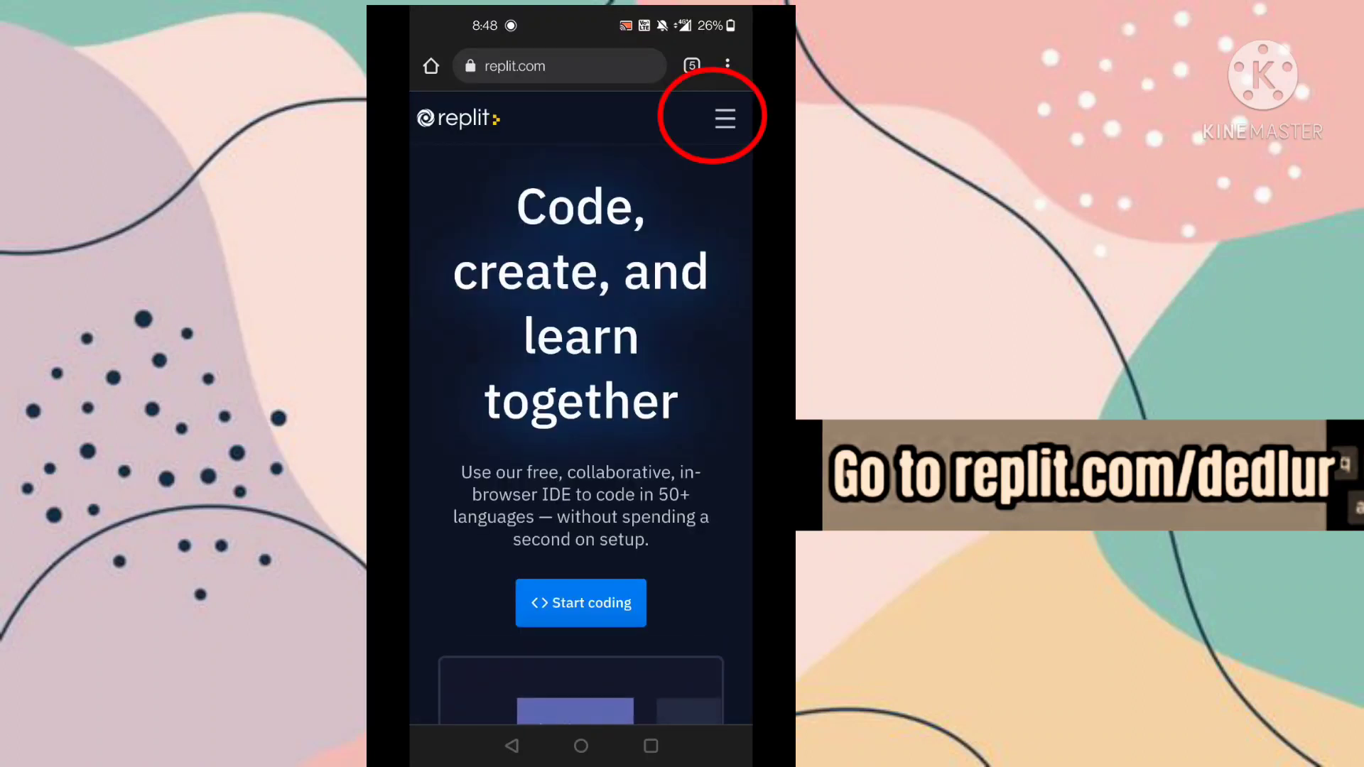
Step: Peek at the site menu, then use 'Start coding' to reach the empty repls dashboard
{"action": "left_click", "coordinate": [724, 117]}
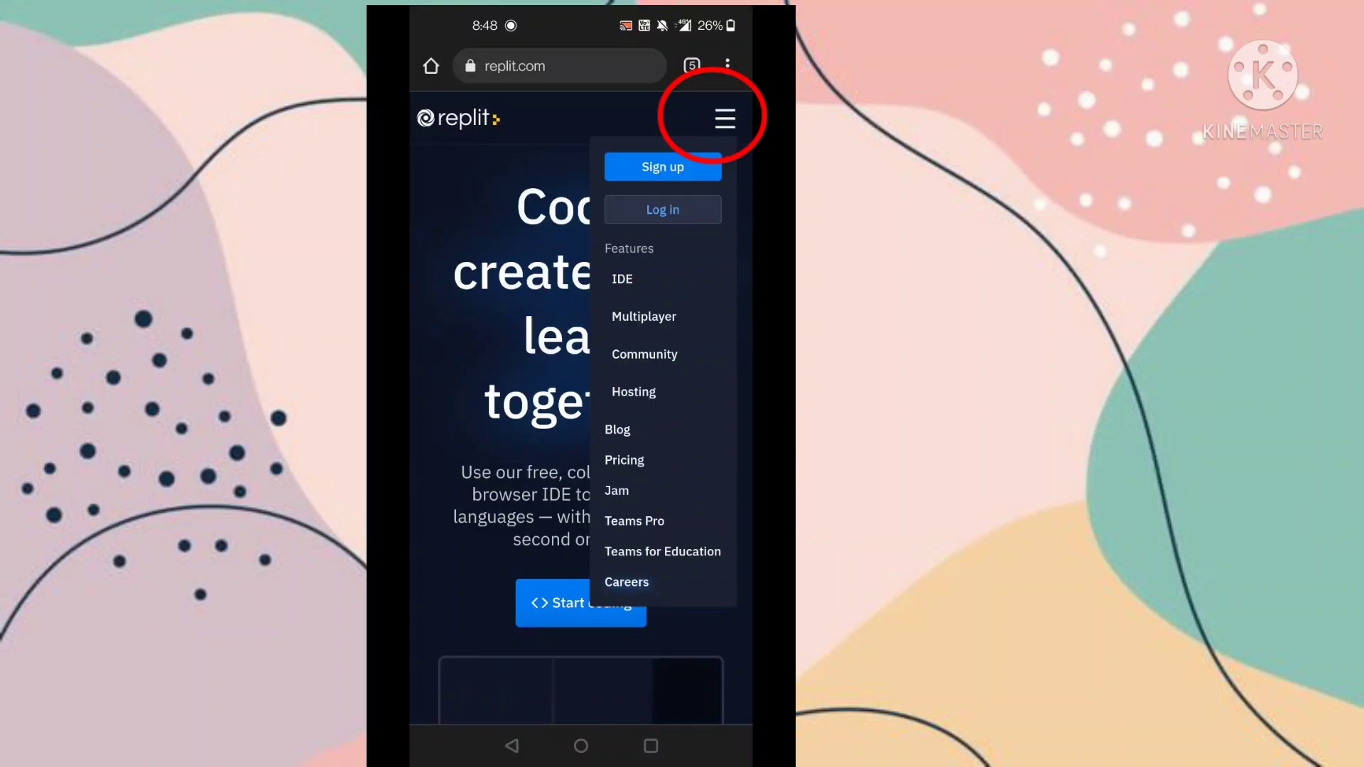
{"action": "left_click", "coordinate": [725, 118]}
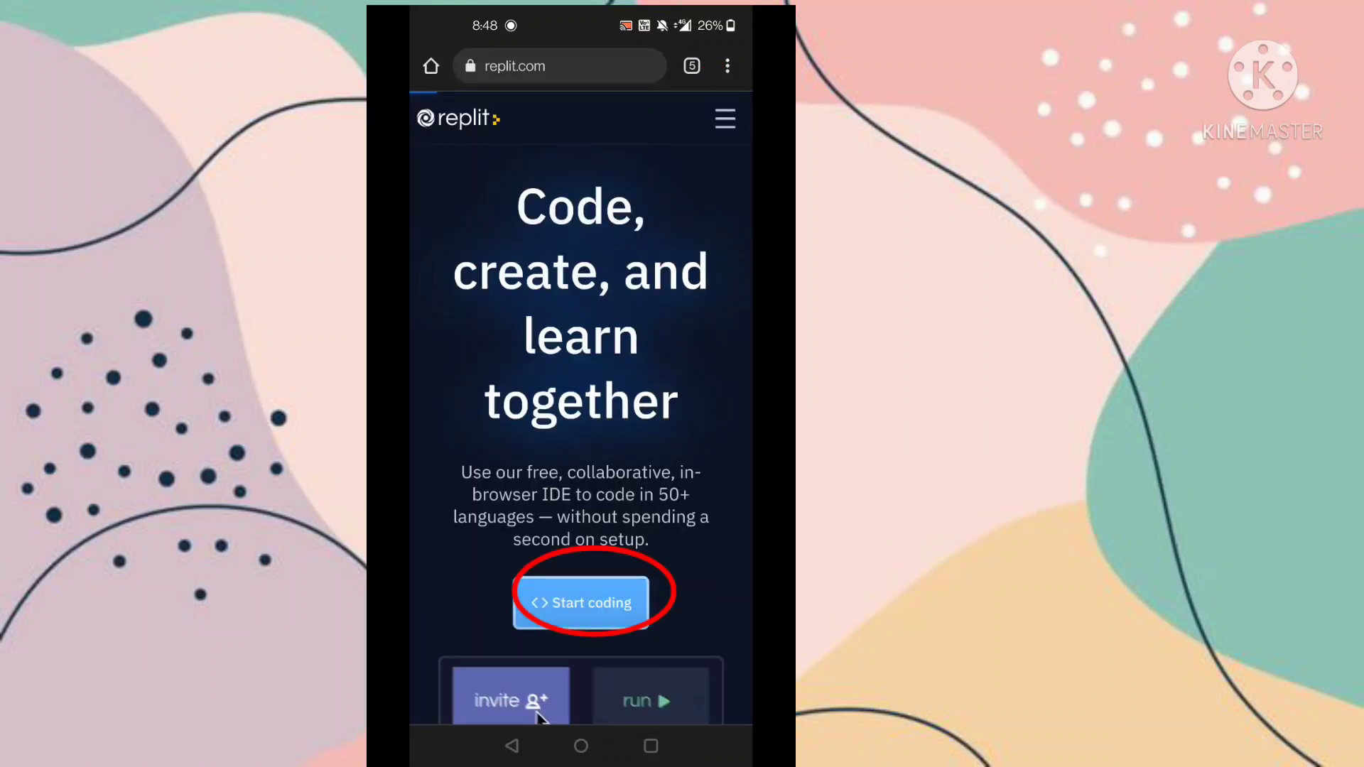
{"action": "left_click", "coordinate": [579, 603]}
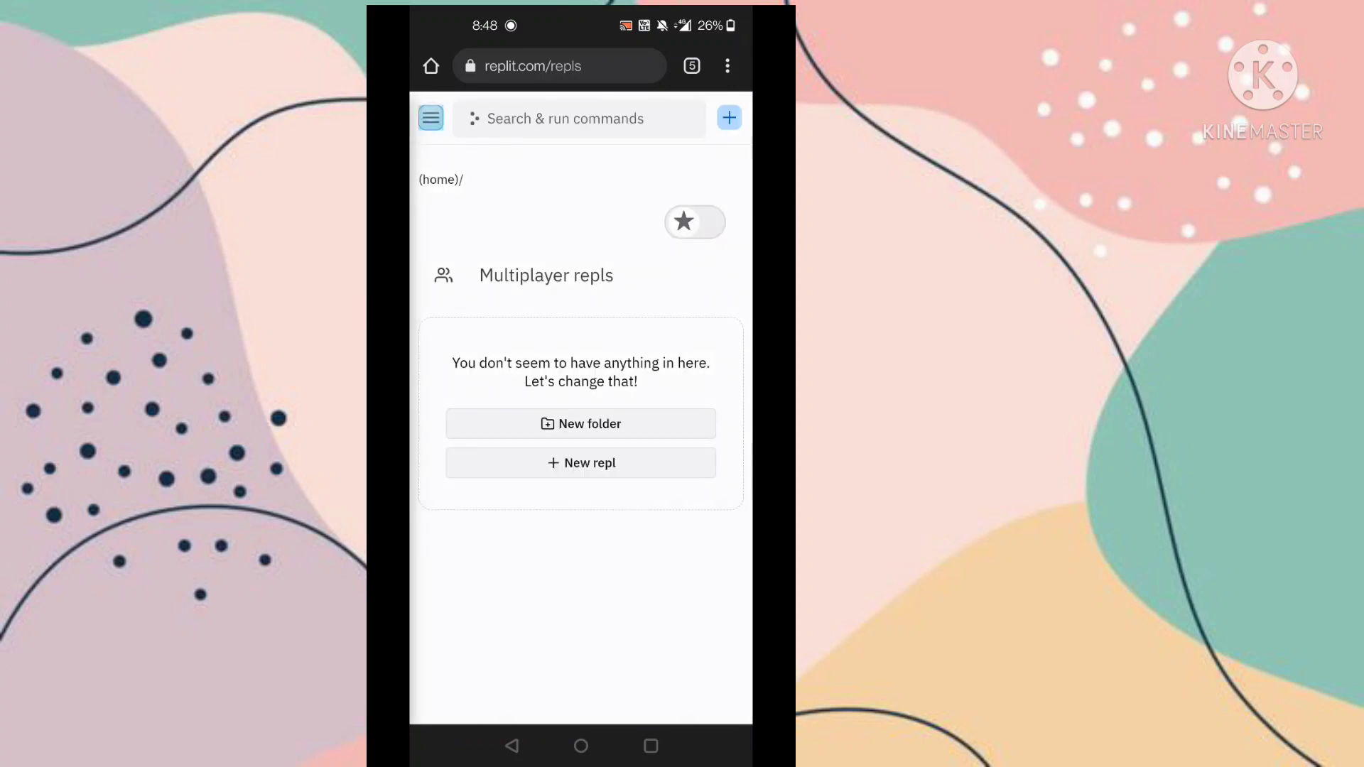
Step: Navigate via the side panel to the shared Python repl 'TikShare v3'
{"action": "left_click", "coordinate": [430, 118]}
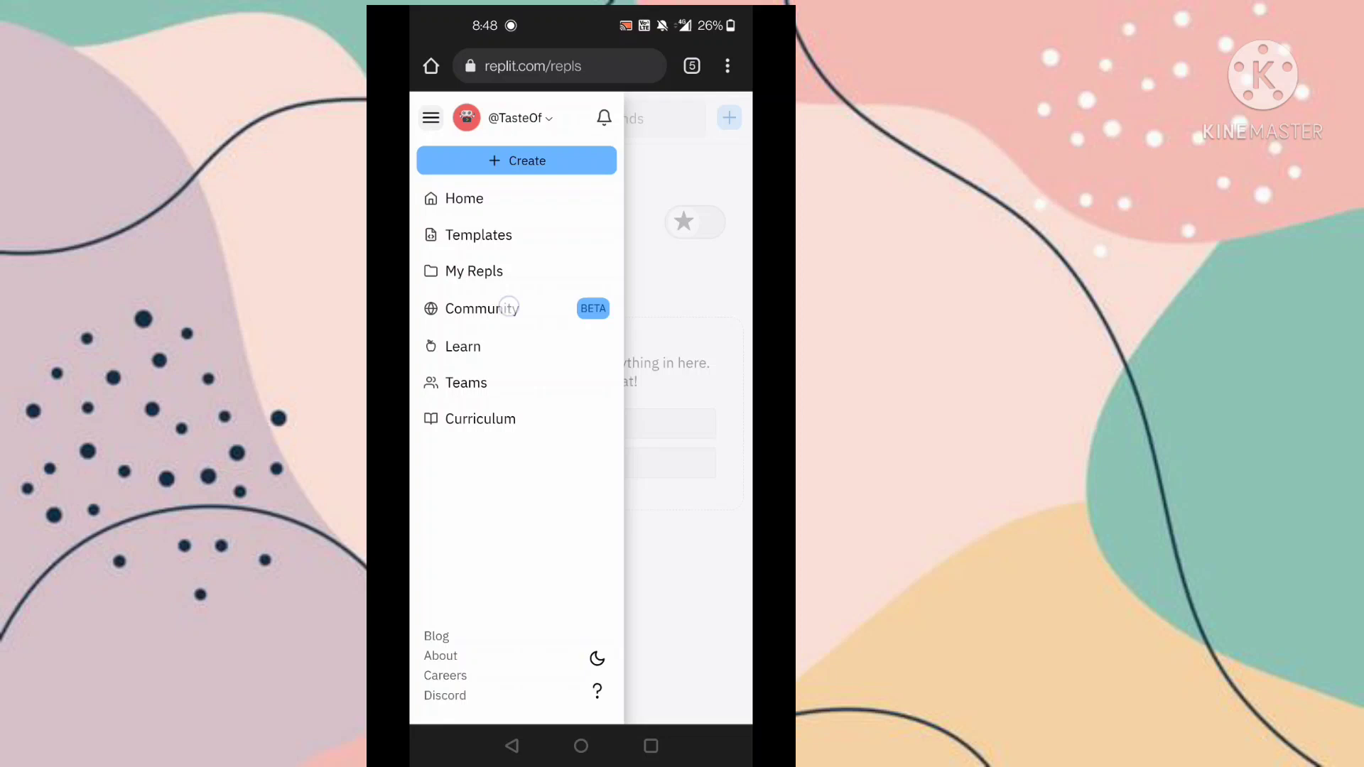
{"action": "left_click", "coordinate": [480, 309]}
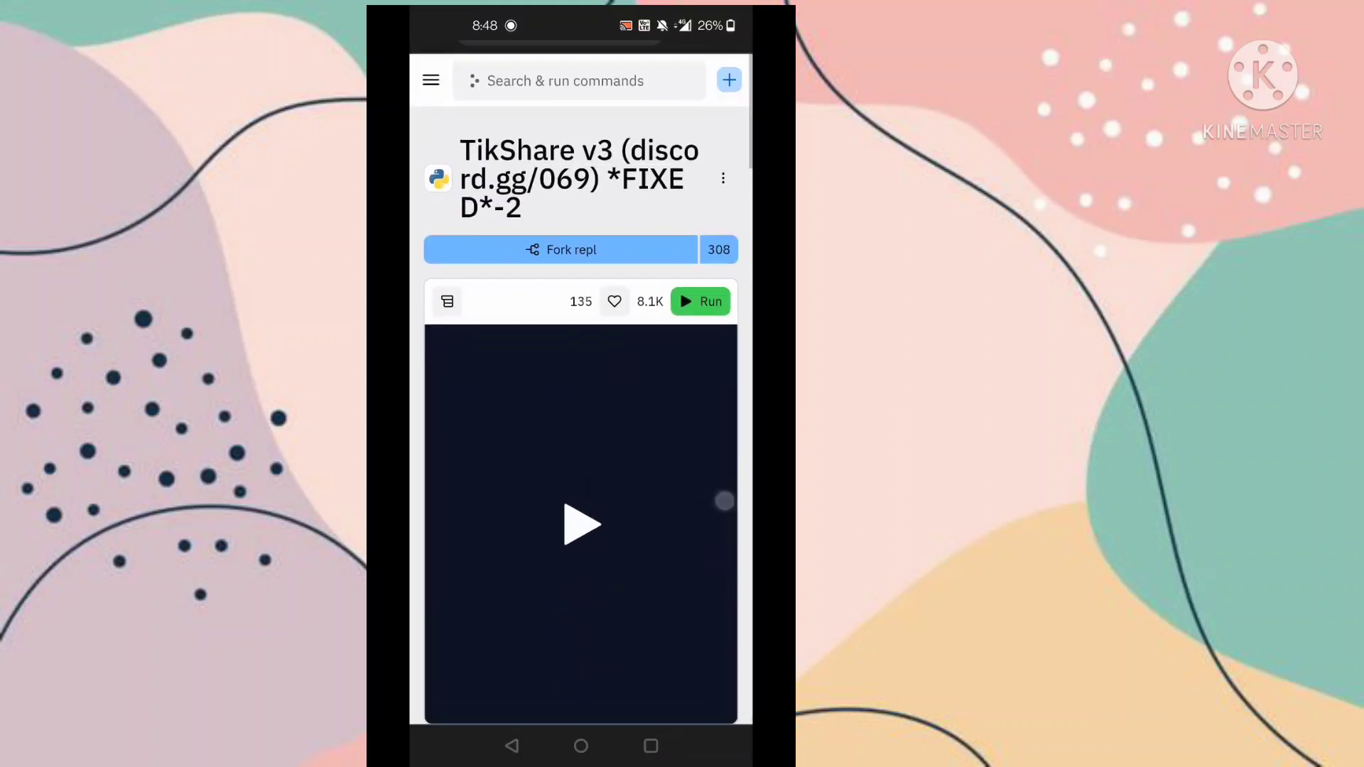
Step: Run TikShare v3 and view its Python console waiting at the input prompt
{"action": "left_click", "coordinate": [700, 301]}
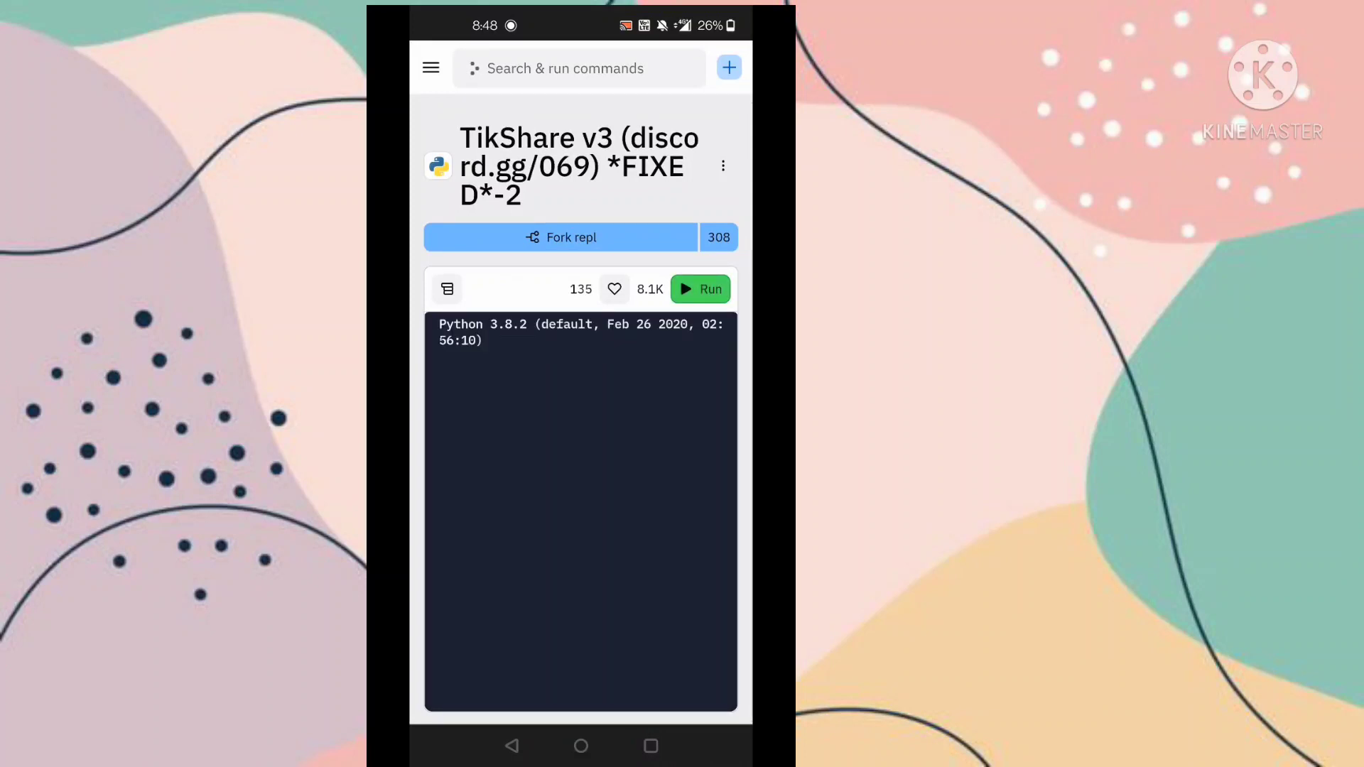
{"action": "scroll", "scroll_direction": "down", "scroll_amount": 3}
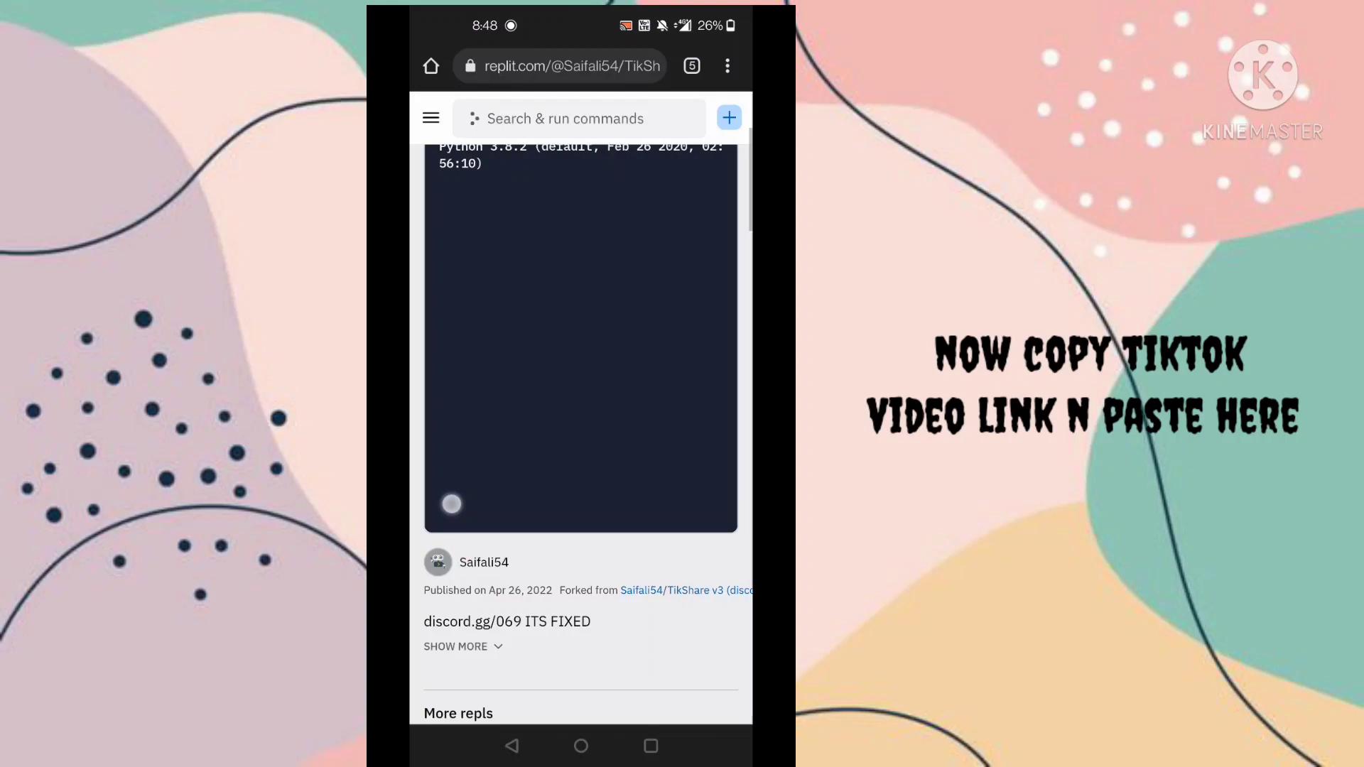
{"action": "scroll", "scroll_direction": "up", "scroll_amount": 3}
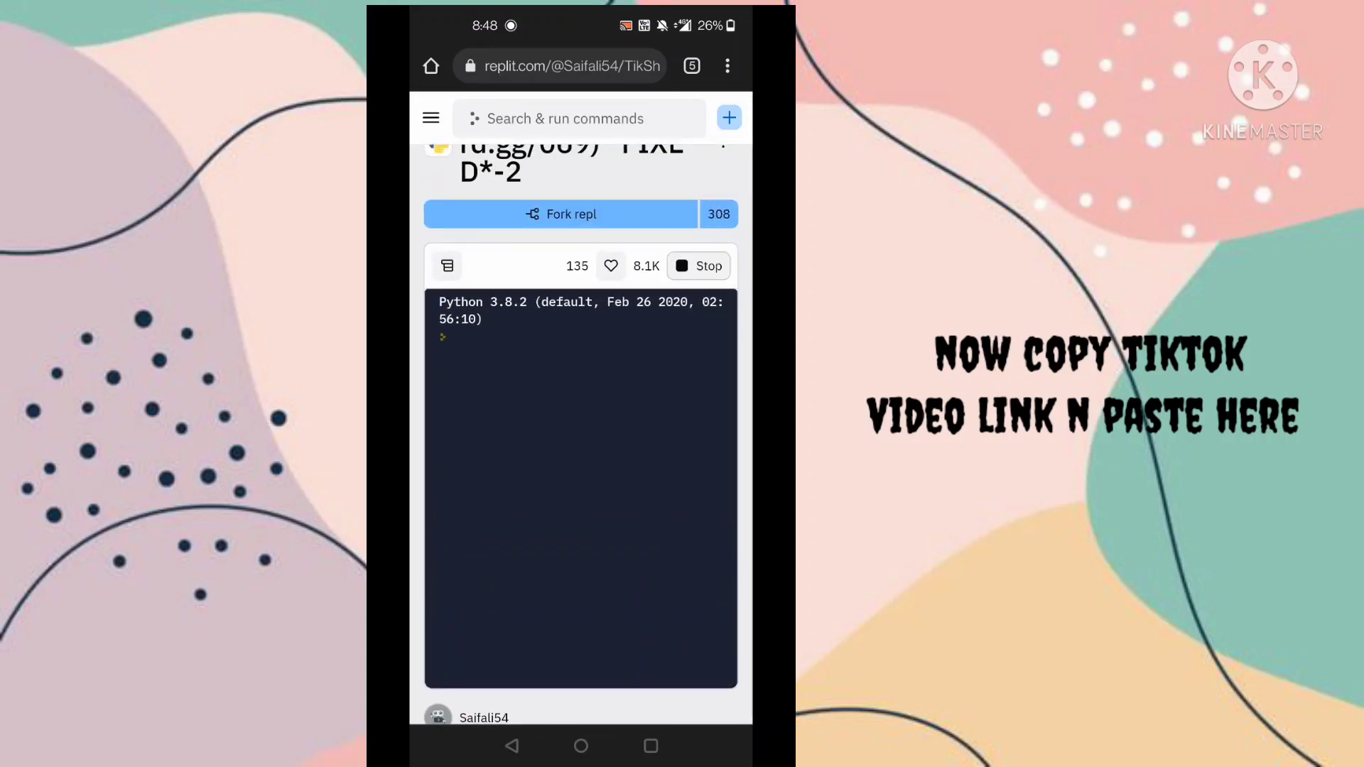